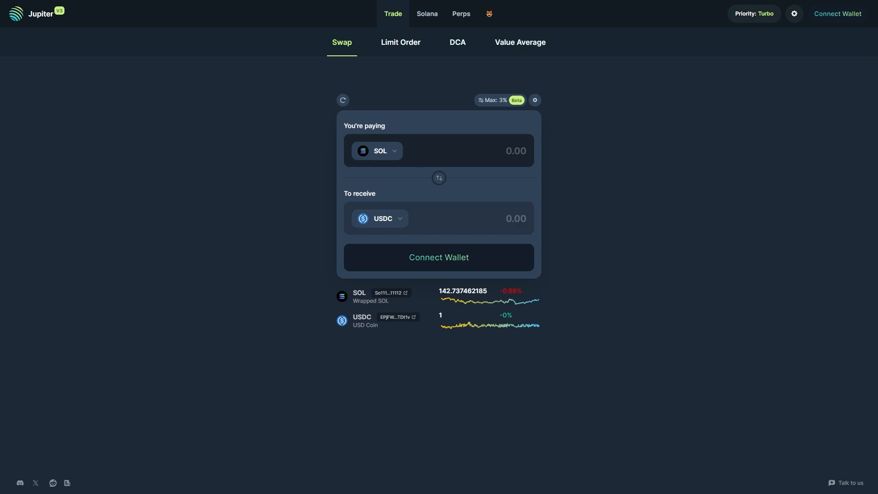
{"action": "mouse_move", "coordinate": [661, 235]}
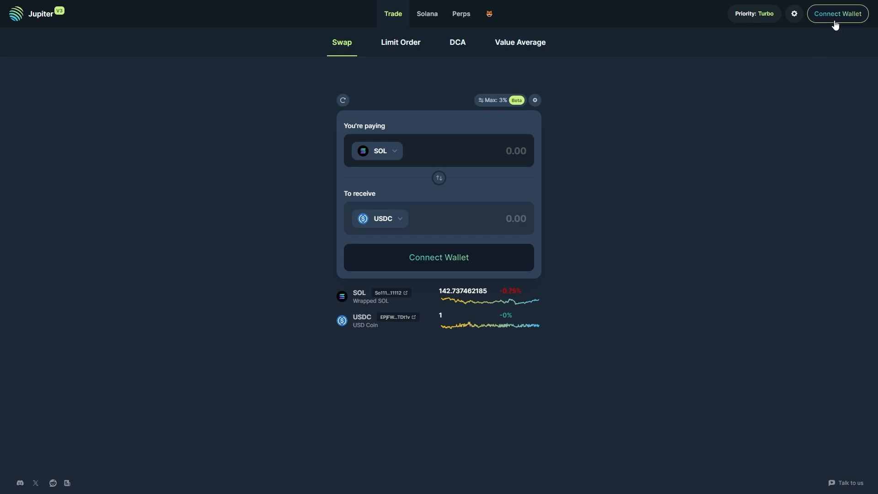
Connect the wallet and set up a swap of the full 3.588899 USDT balance into SOL
{"action": "left_click", "coordinate": [837, 14]}
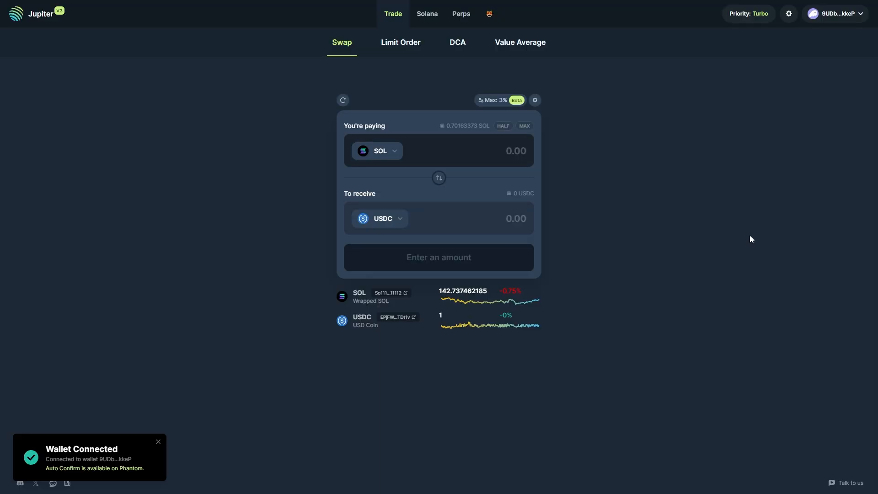
{"action": "left_click", "coordinate": [438, 177]}
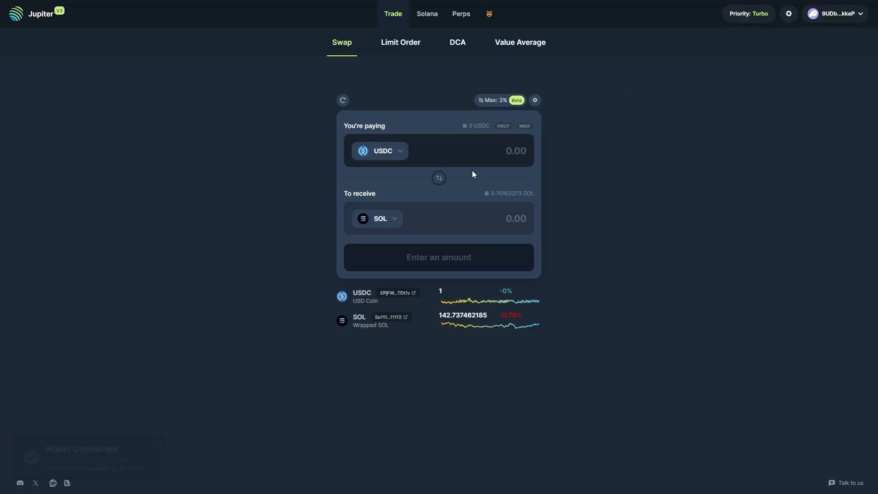
{"action": "left_click", "coordinate": [380, 151]}
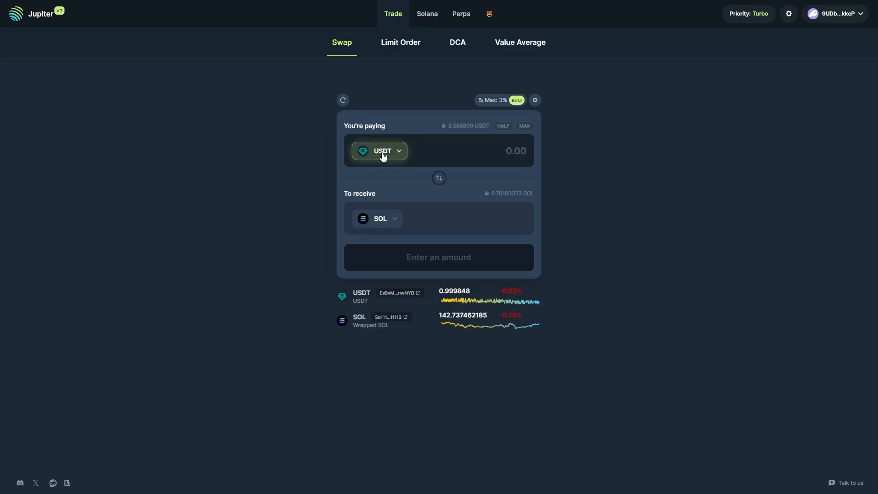
{"action": "left_click", "coordinate": [524, 125]}
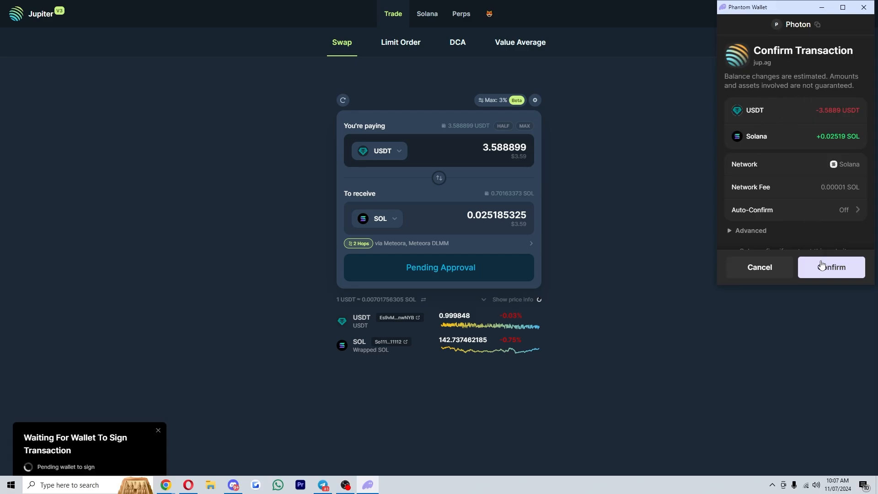
Approve the USDT-to-SOL swap in Phantom, leaving 0.72681 SOL and zero USDT
{"action": "left_click", "coordinate": [830, 267]}
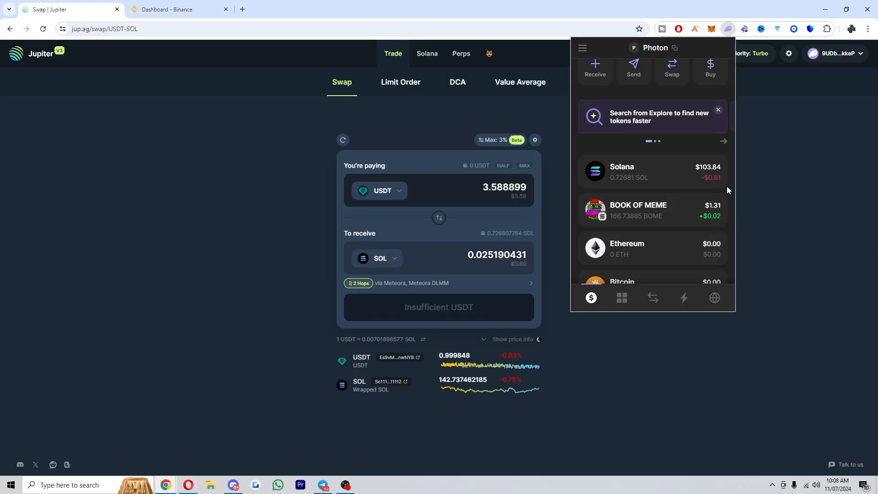
{"action": "mouse_move", "coordinate": [672, 174]}
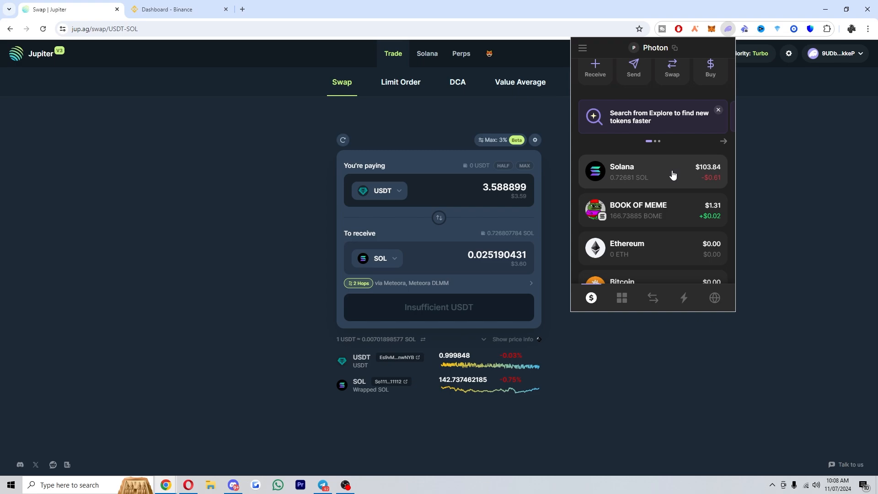
Switch to Binance's asset overview showing about $2.89 and 0.01322647 SOL
{"action": "left_click", "coordinate": [178, 10]}
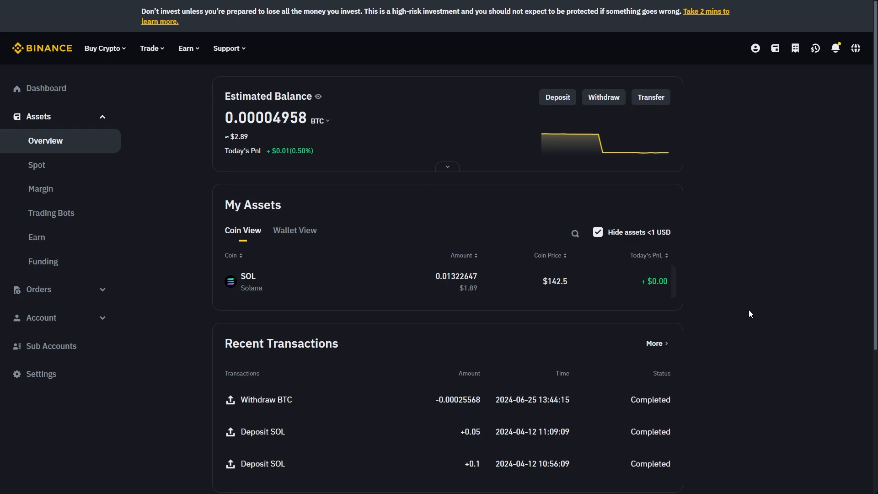
{"action": "mouse_move", "coordinate": [754, 250]}
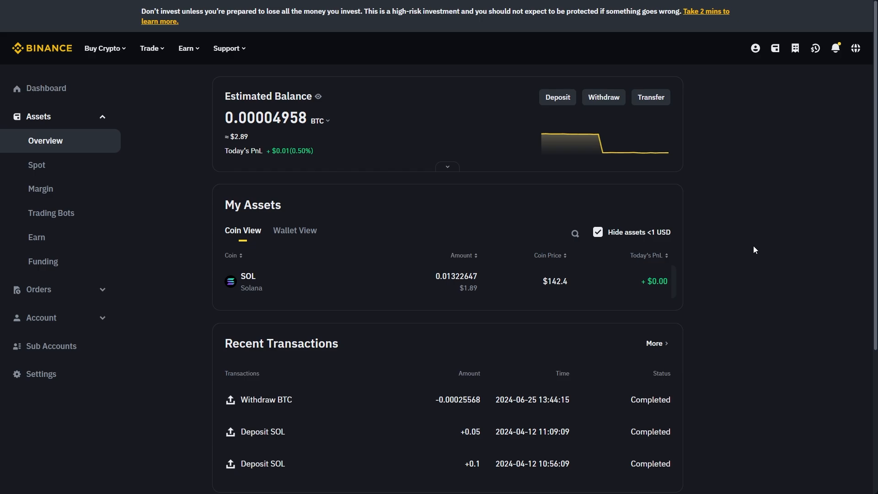
{"action": "mouse_move", "coordinate": [557, 97]}
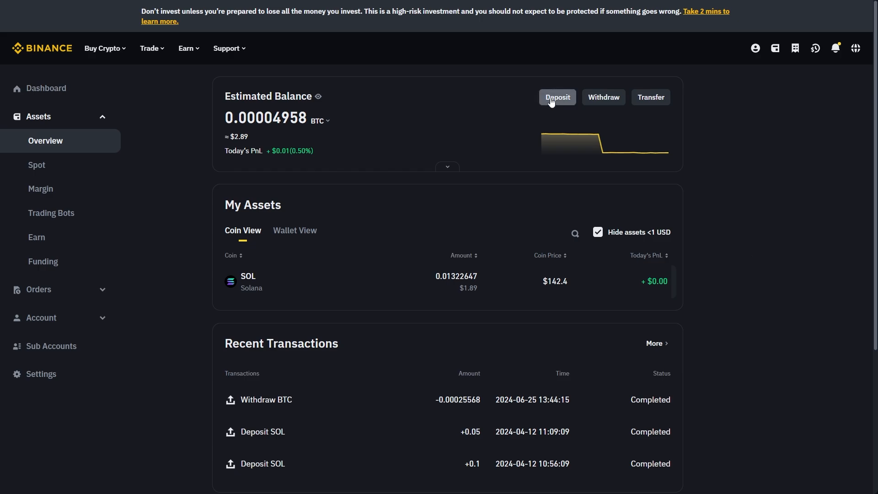
Bring up Binance's SOL crypto deposit address on the Solana network
{"action": "left_click", "coordinate": [557, 97]}
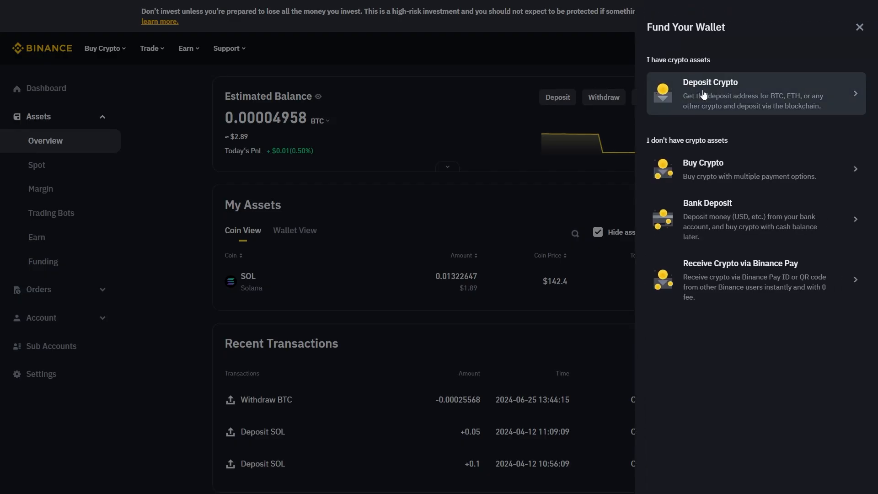
{"action": "left_click", "coordinate": [710, 93]}
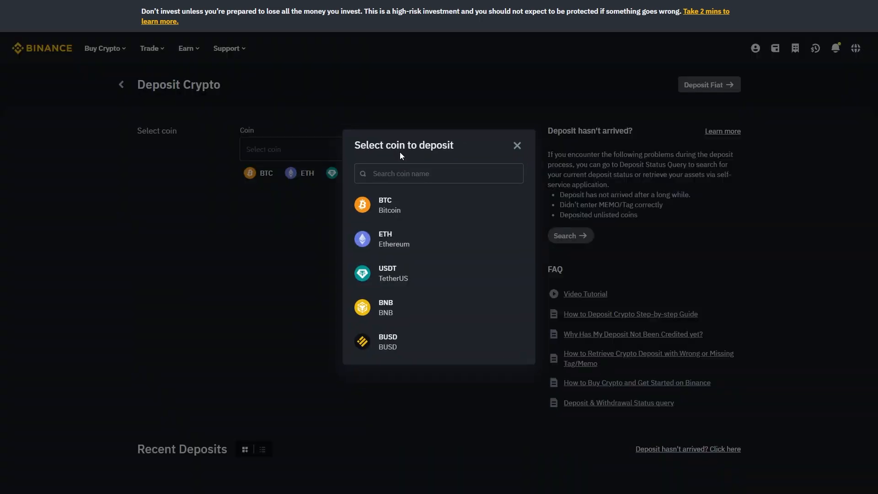
{"action": "left_click", "coordinate": [438, 173]}
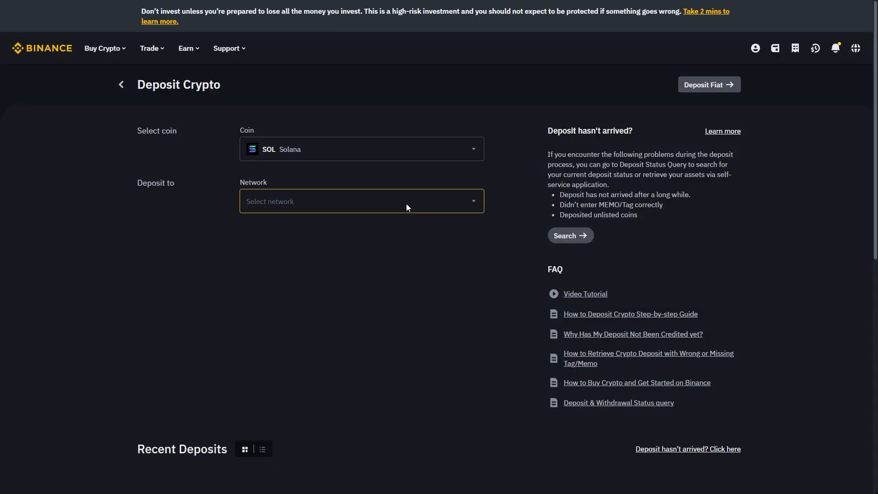
{"action": "left_click", "coordinate": [361, 202]}
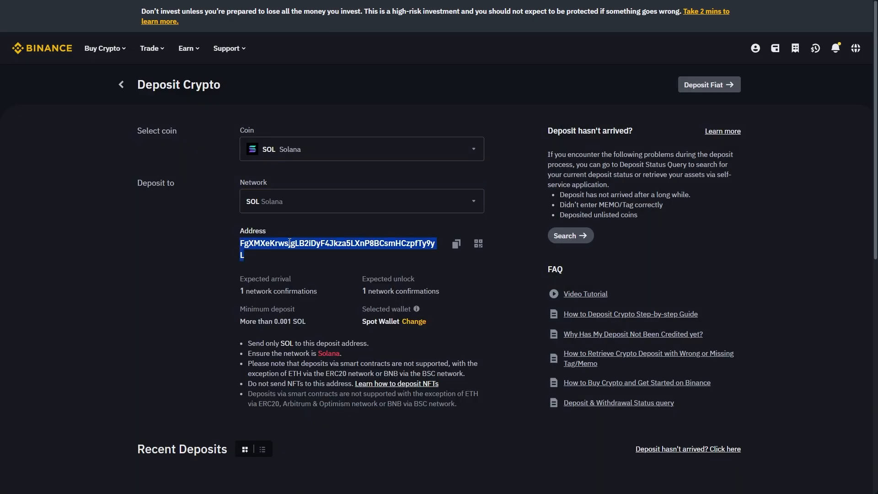
{"action": "left_click", "coordinate": [726, 29]}
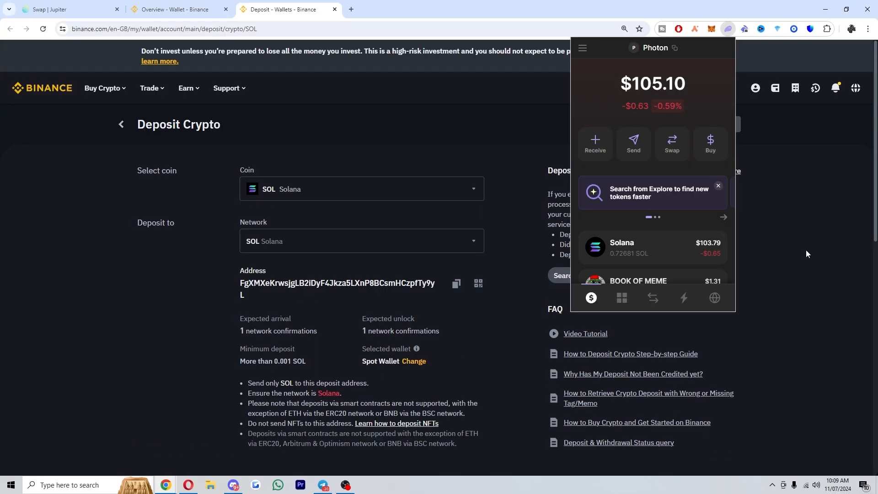
Fill Phantom's Send SOL form with the Binance address FgXMXe…Ty9yL and max 0.726792784 SOL
{"action": "left_click", "coordinate": [621, 247]}
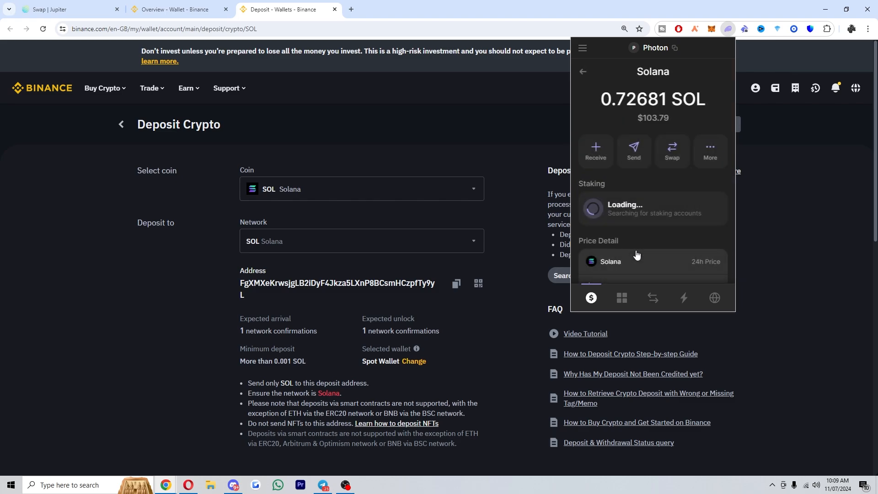
{"action": "left_click", "coordinate": [634, 151]}
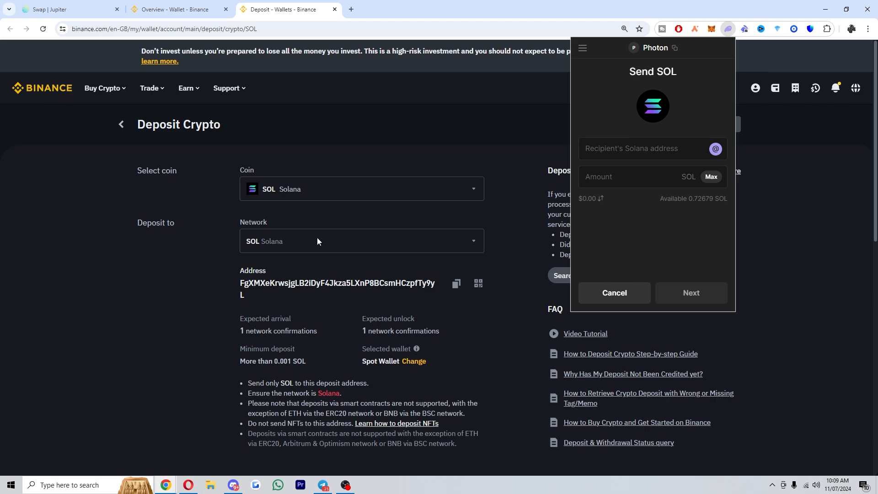
{"action": "type", "text": "FgXMXeKrwsjgLB2iDyF4Jkza5LXnP8BCsmHCzpfTy9yL"}
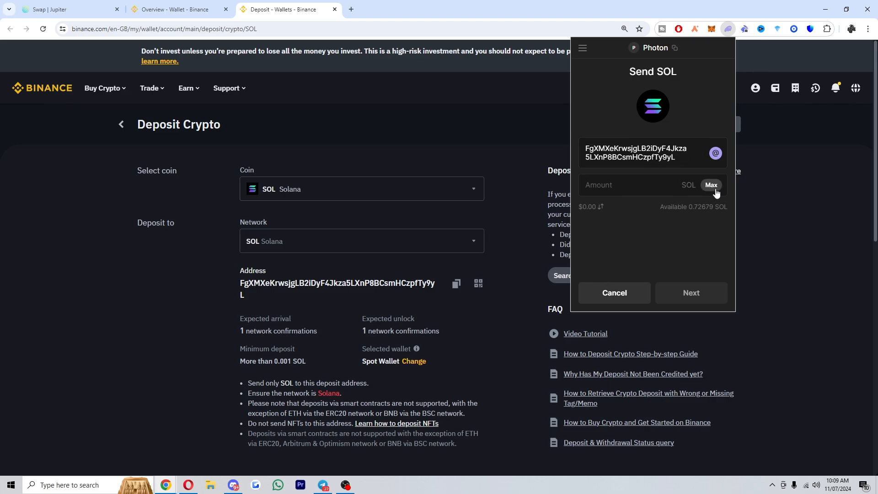
{"action": "left_click", "coordinate": [711, 185]}
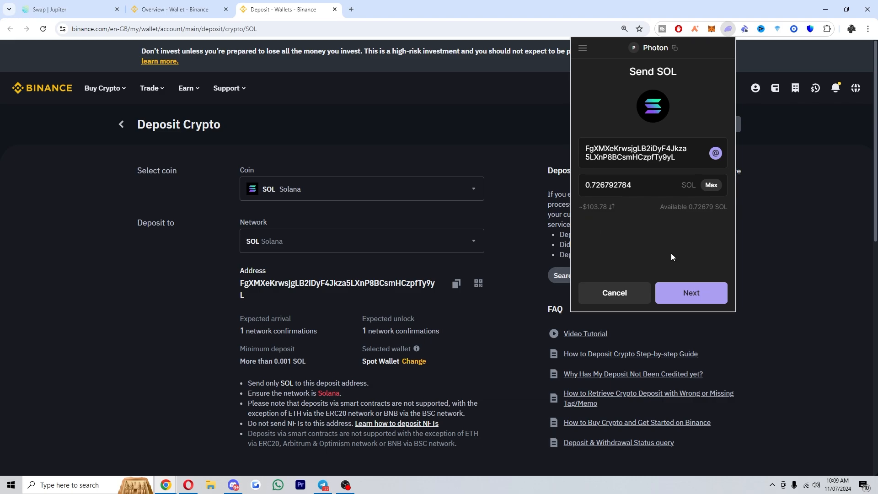